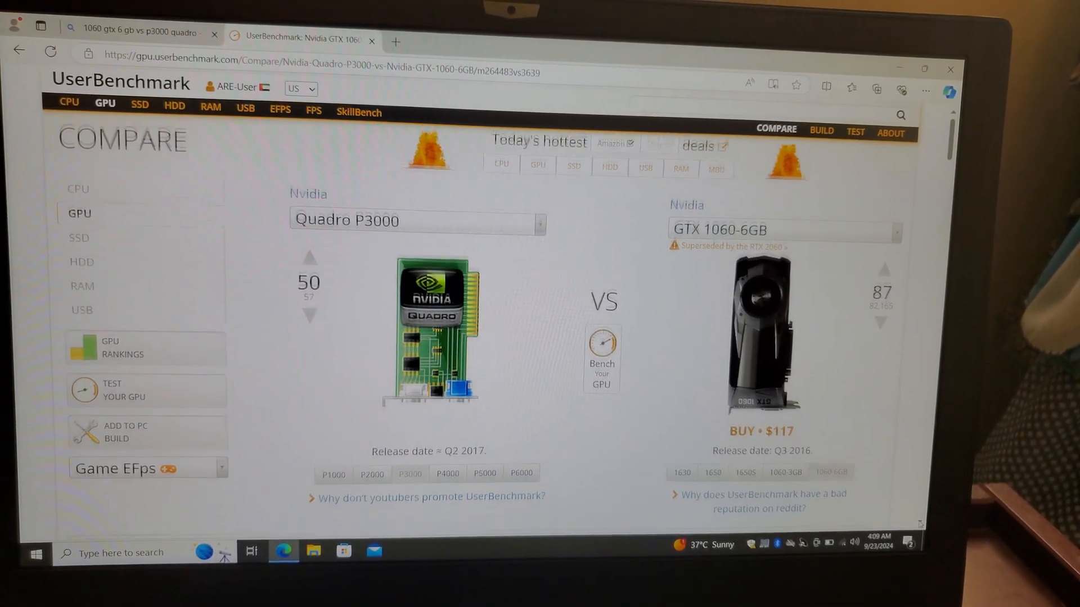
scroll("down", 3)
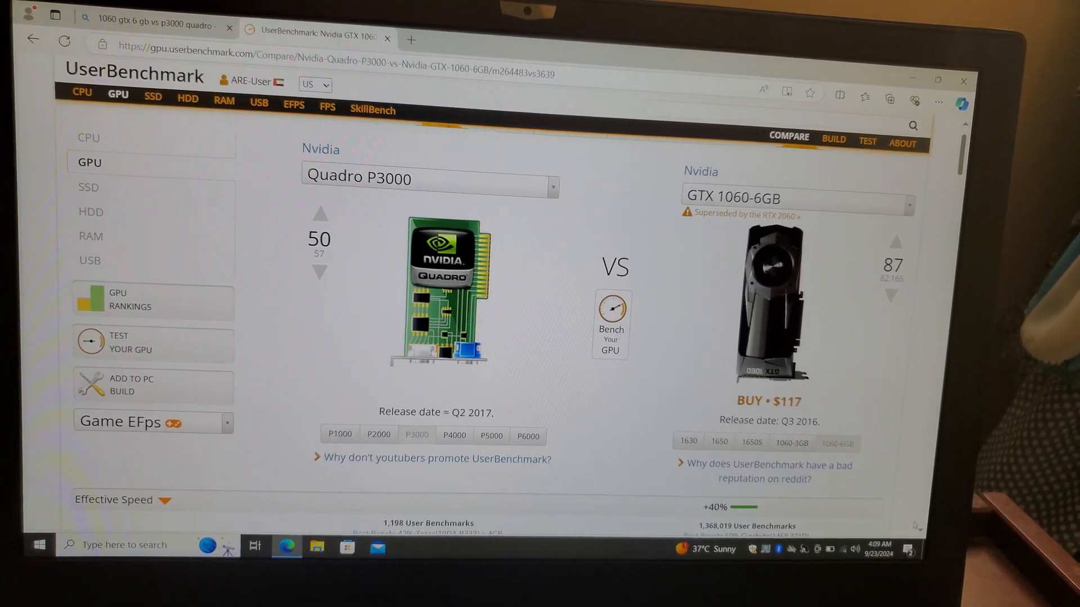
scroll("down", 3)
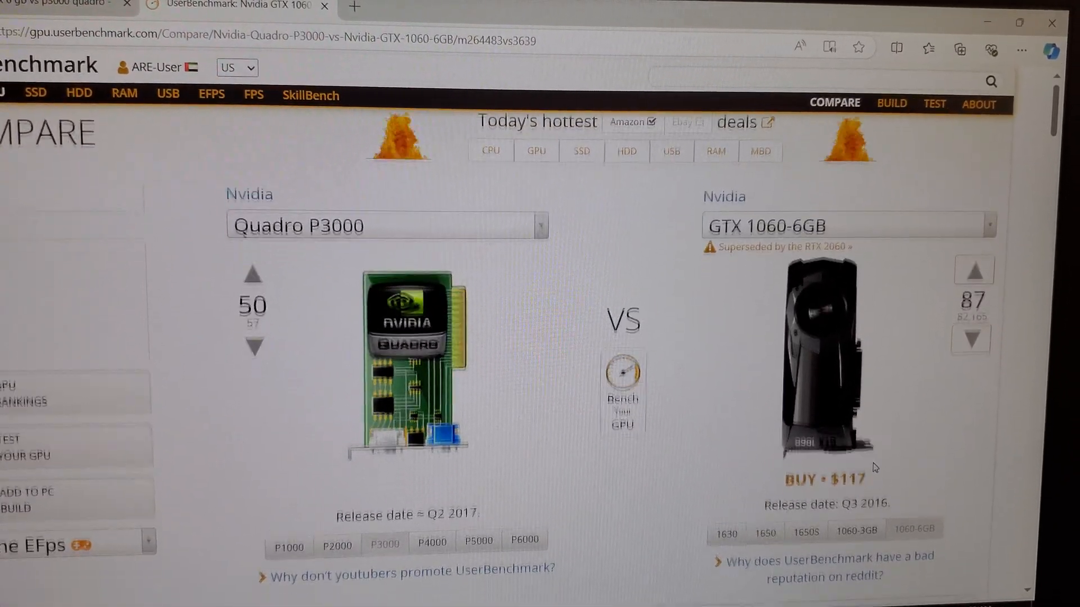
scroll("down", 3)
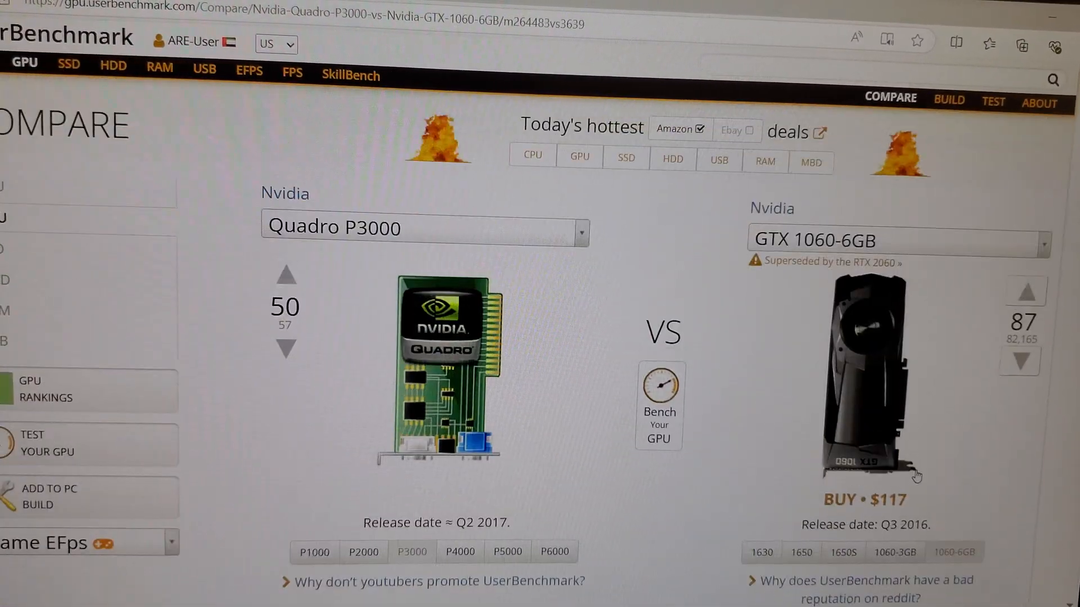
scroll("down", 3)
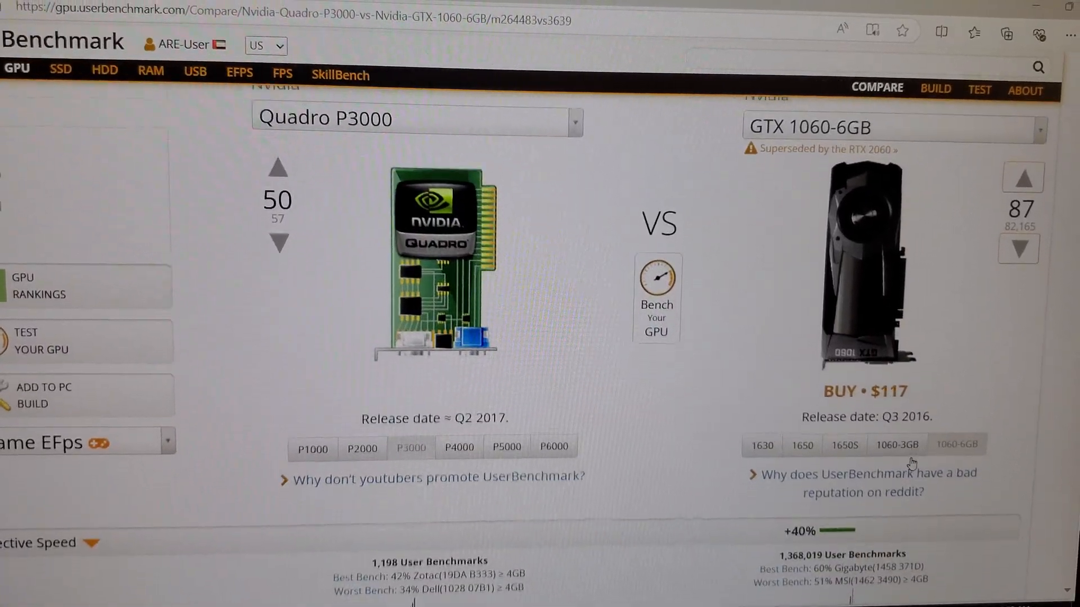
scroll("down", 3)
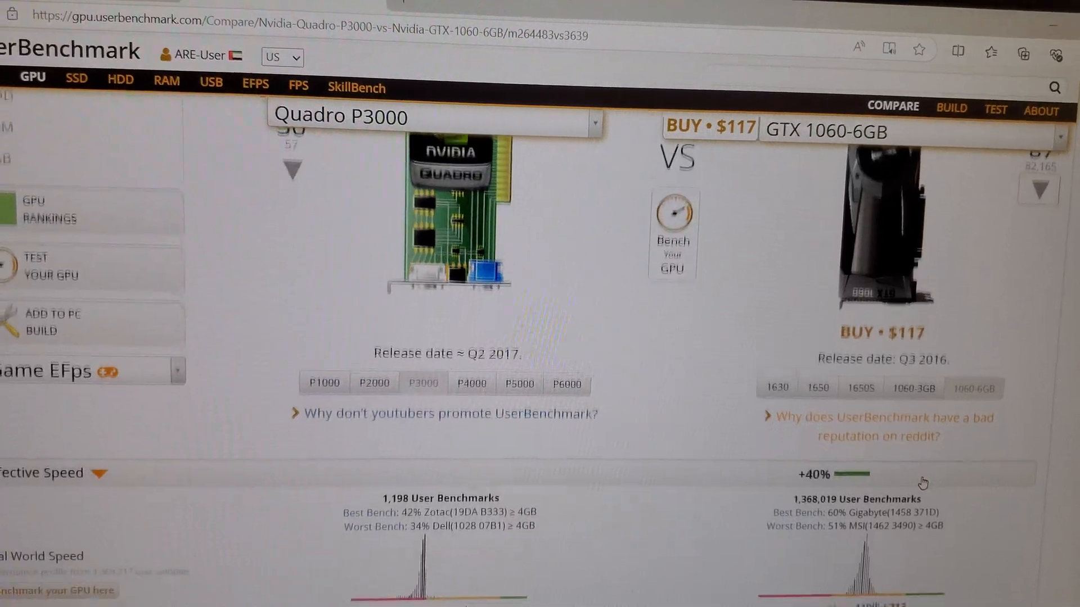
scroll("down", 3)
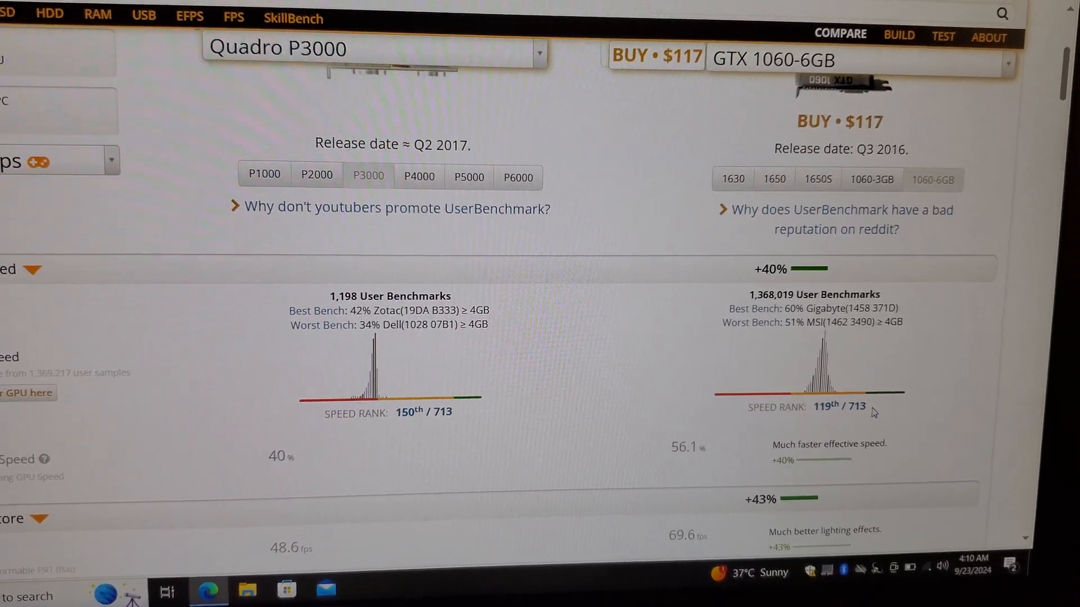
scroll("down", 3)
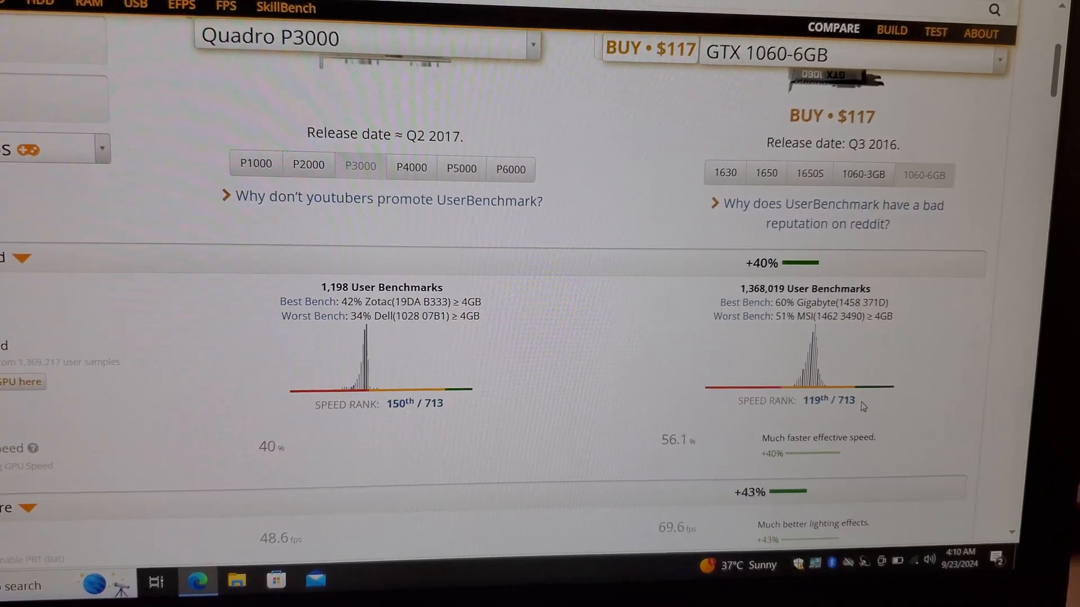
scroll("down", 3)
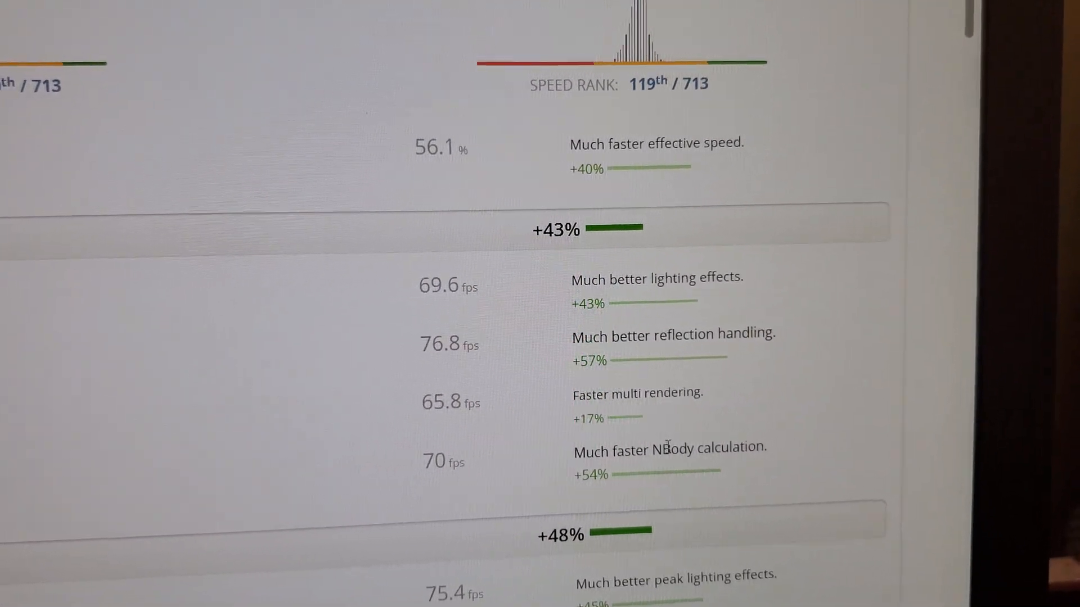
scroll("down", 3)
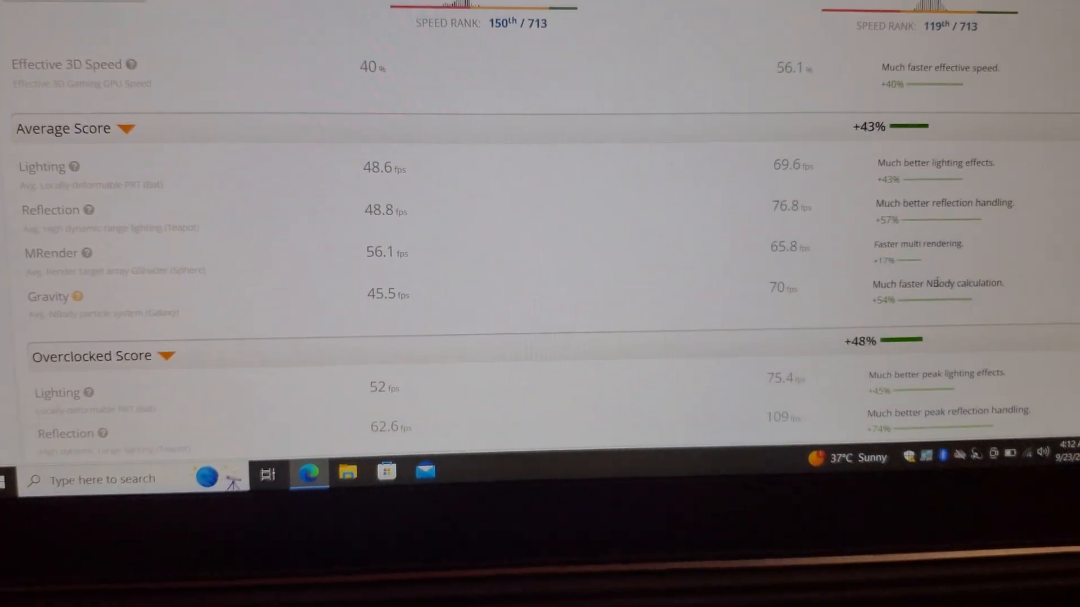
scroll("down", 3)
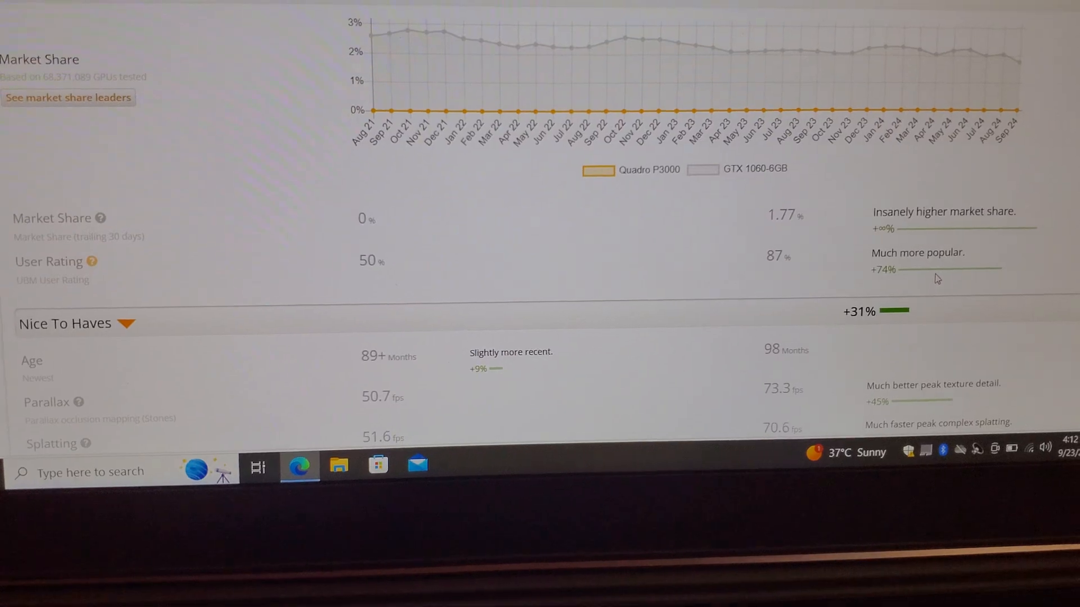
scroll("up", 3)
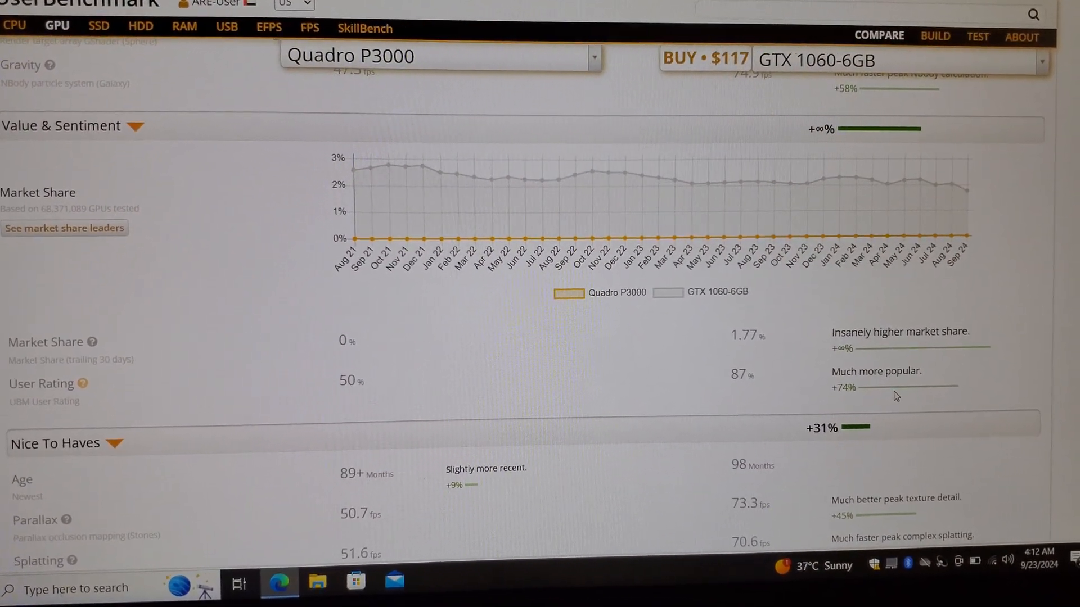
scroll("down", 3)
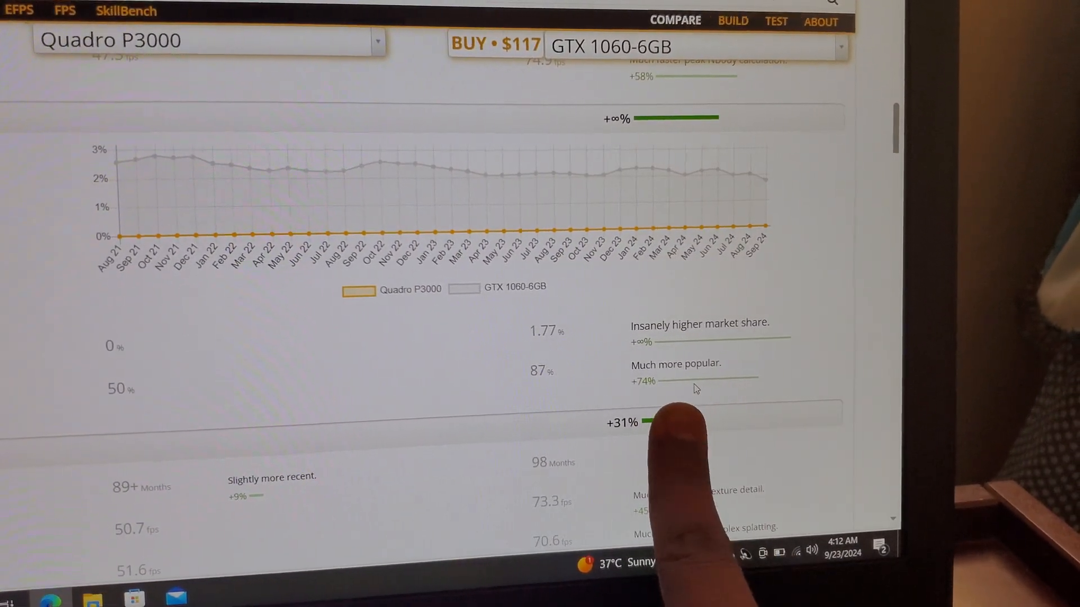
scroll("down", 3)
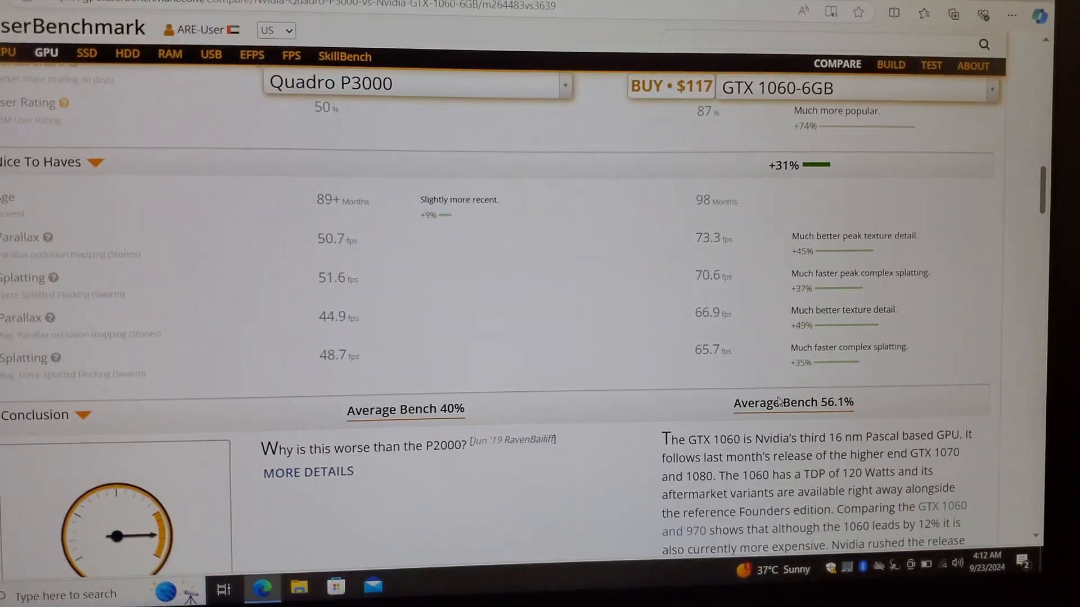
scroll("down", 3)
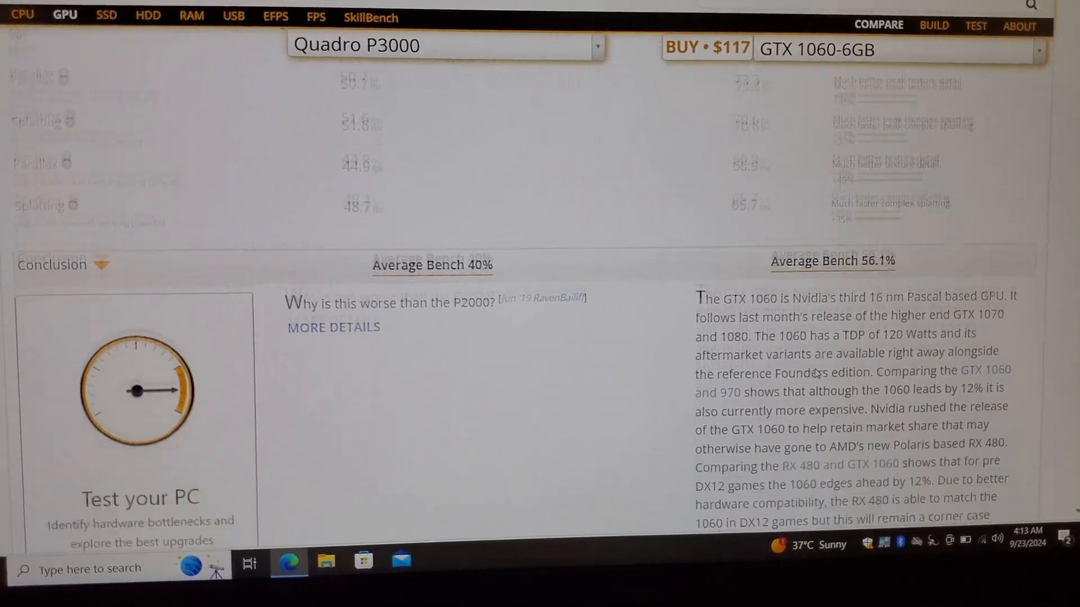
scroll("down", 3)
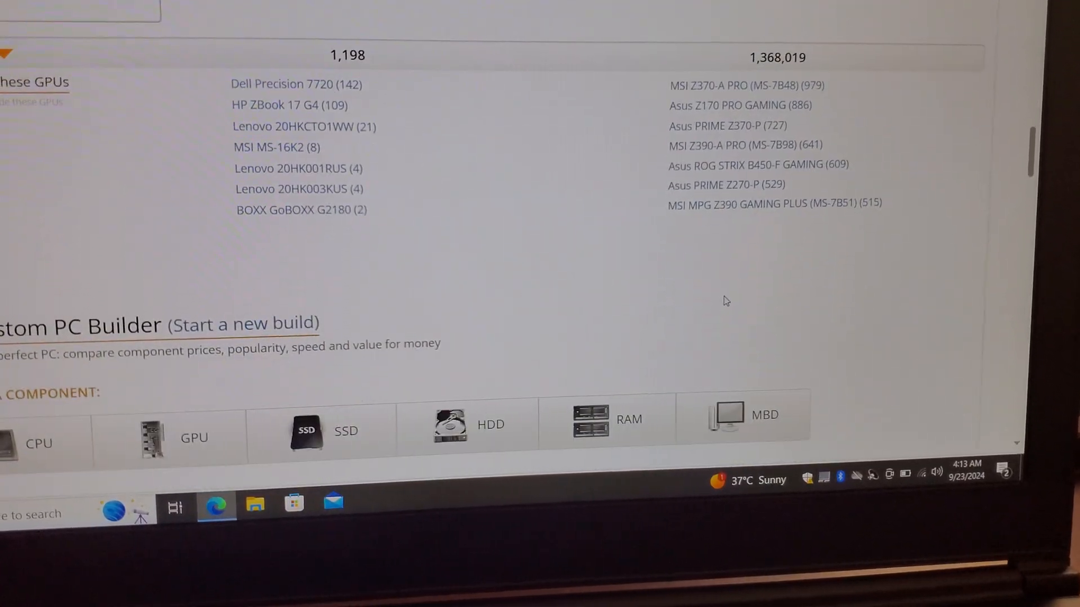
scroll("down", 3)
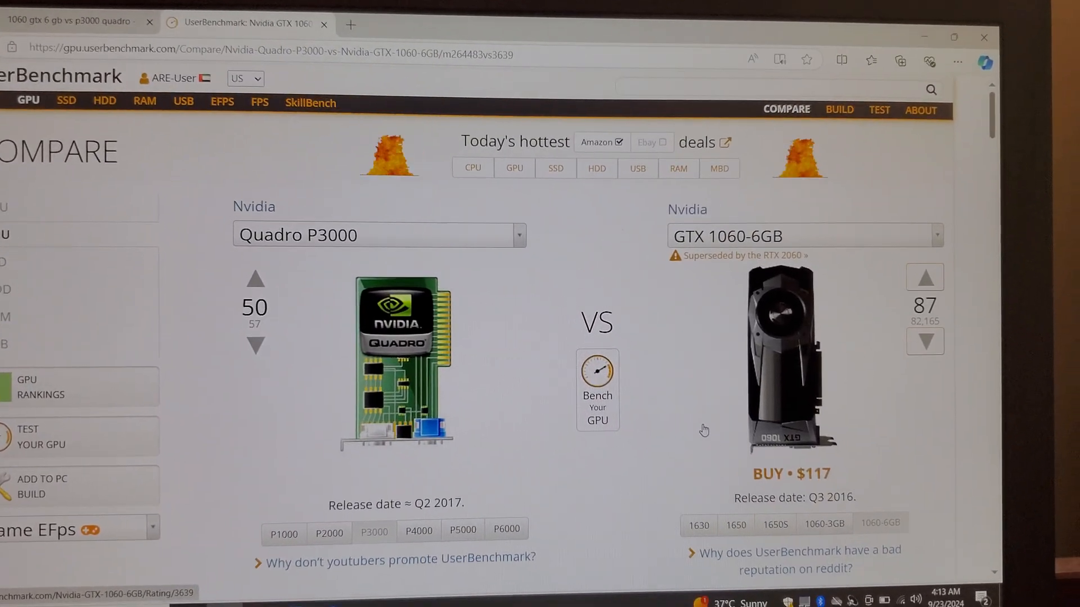
scroll("down", 3)
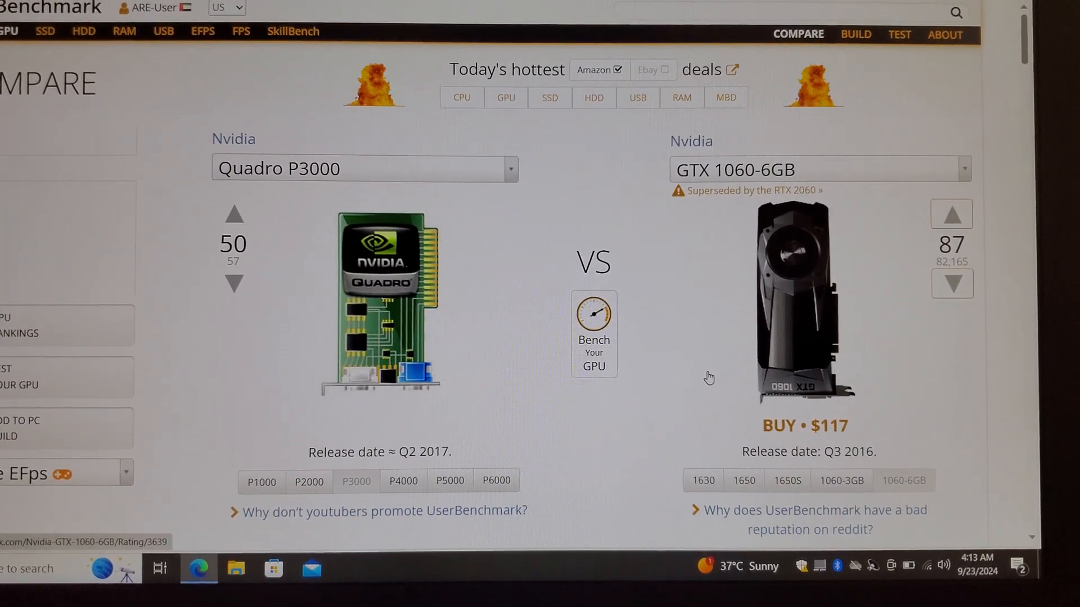
scroll("down", 3)
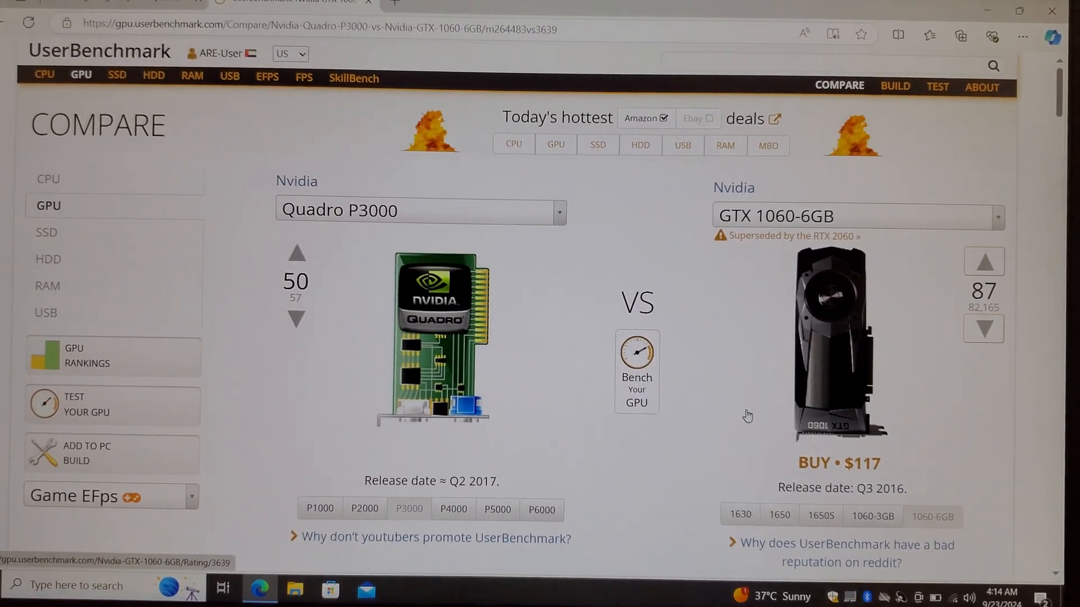
scroll("down", 3)
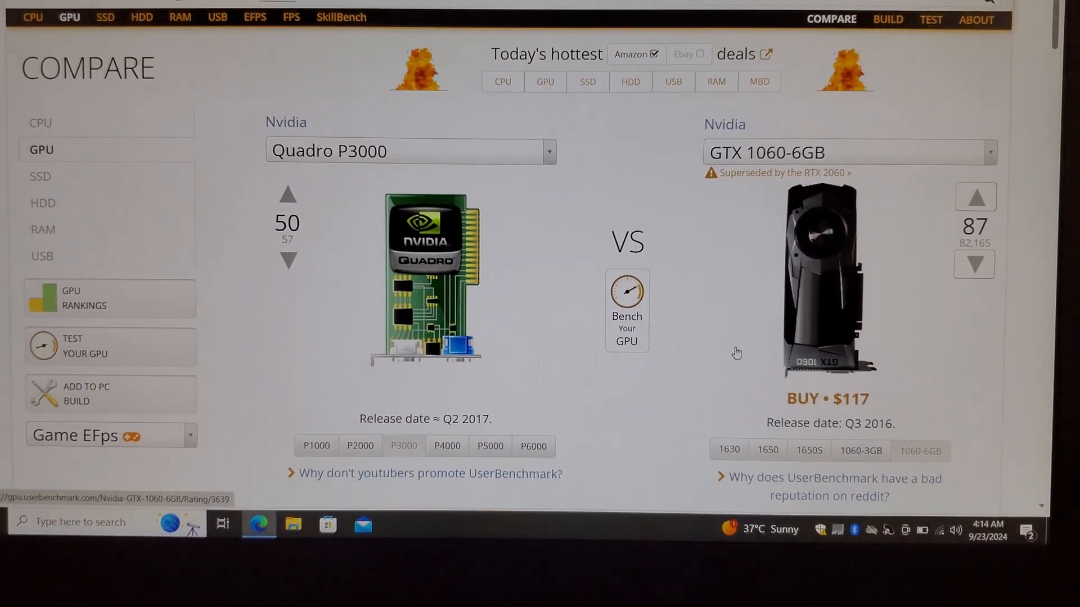